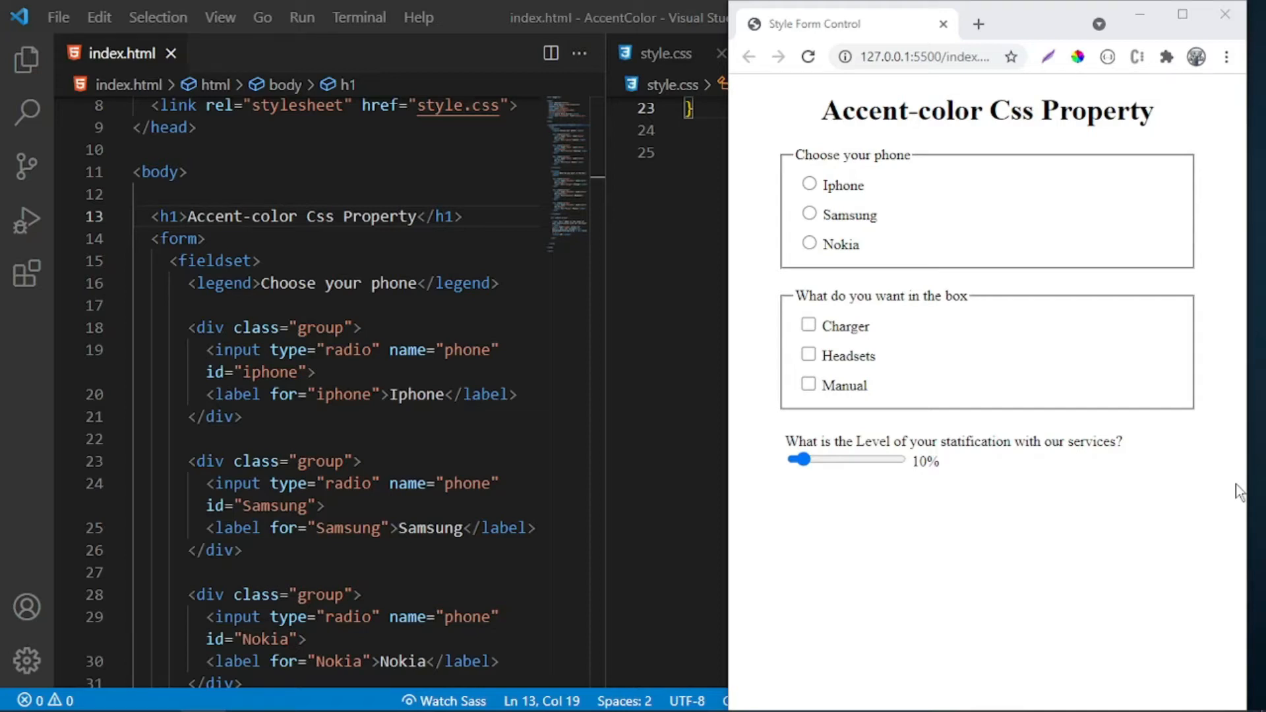
- Drag the unstyled satisfaction slider from 10% up to about 52%
{"action": "left_click_drag", "start_coordinate": [799, 459], "coordinate": [819, 459]}
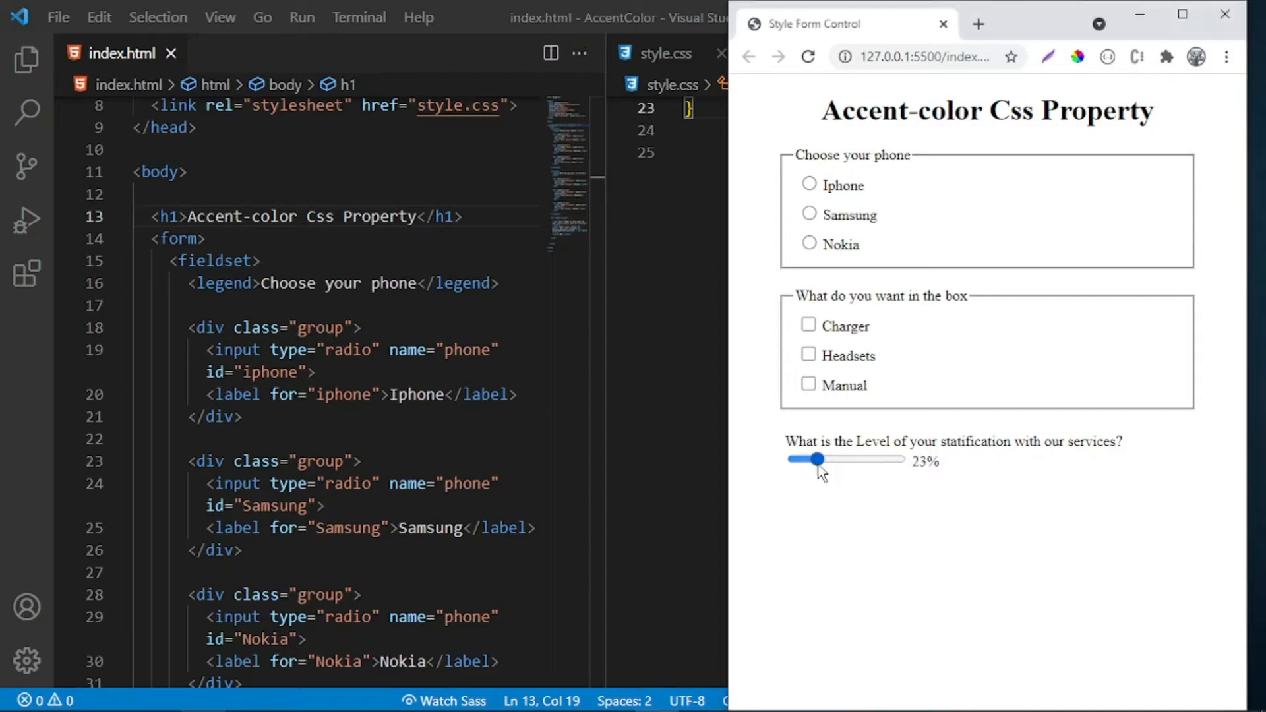
{"action": "left_click_drag", "start_coordinate": [817, 459], "coordinate": [846, 458]}
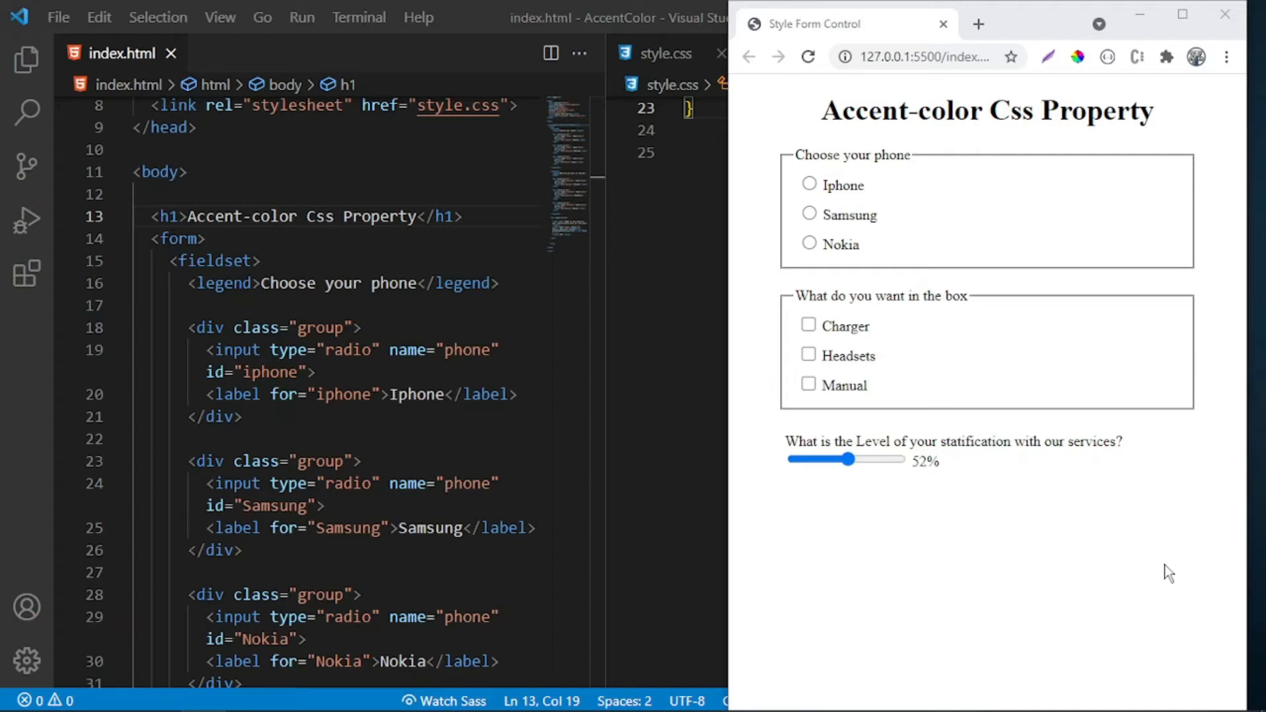
{"action": "mouse_move", "coordinate": [1012, 547]}
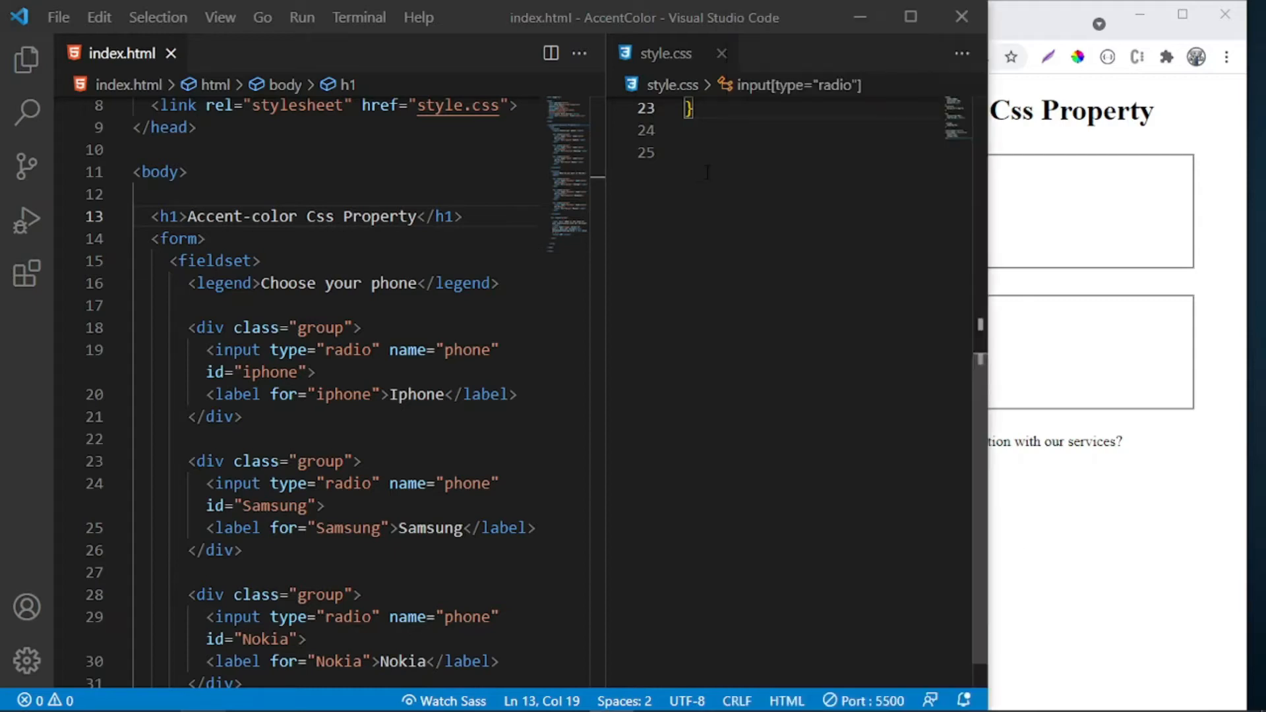
- Start an input rule in style.css with a color: red; declaration
{"action": "type", "text": "input{"}
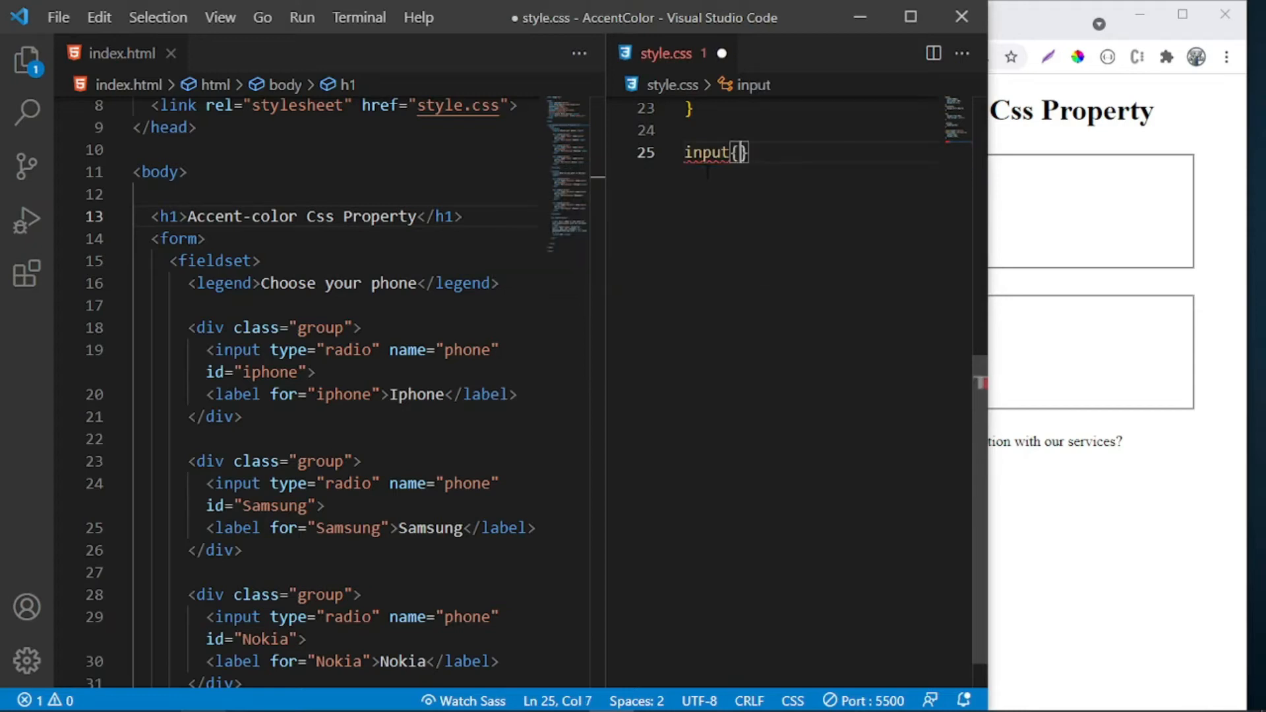
{"action": "type", "text": "color"}
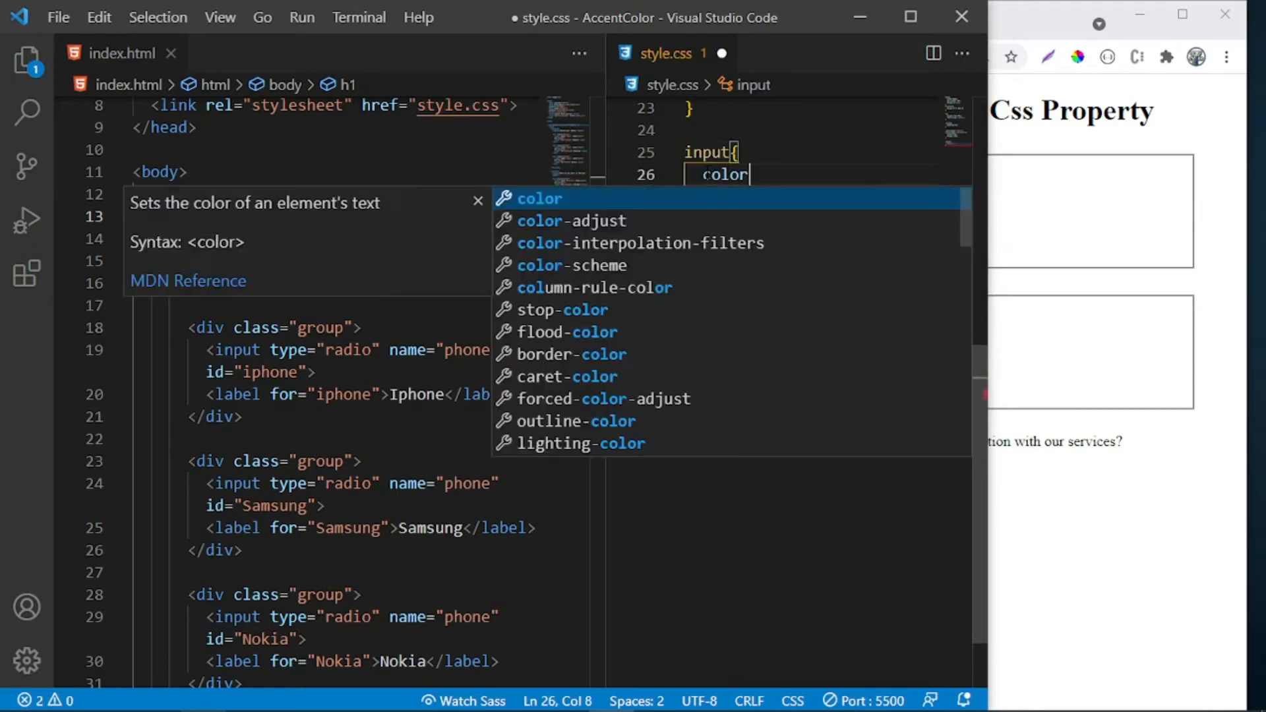
{"action": "type", "text": ": red;"}
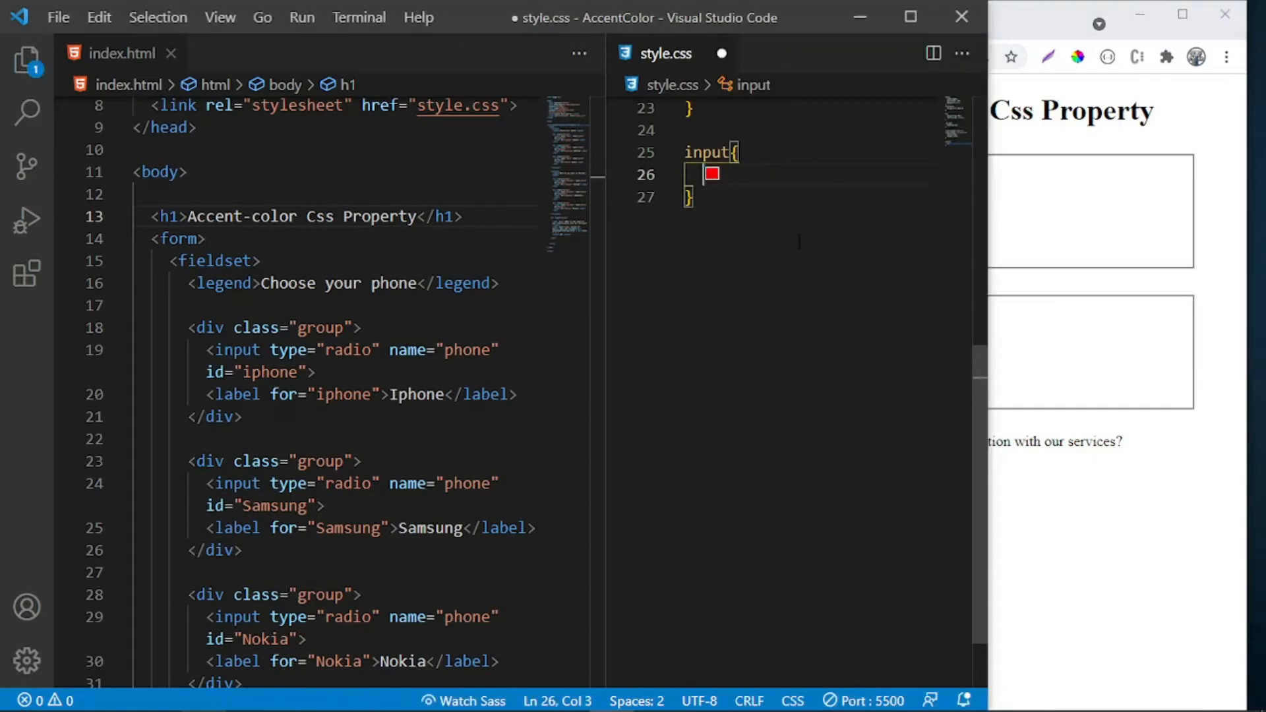
- Add an accent-color declaration to the input rule, first trying red as its value
{"action": "type", "text": "accent"}
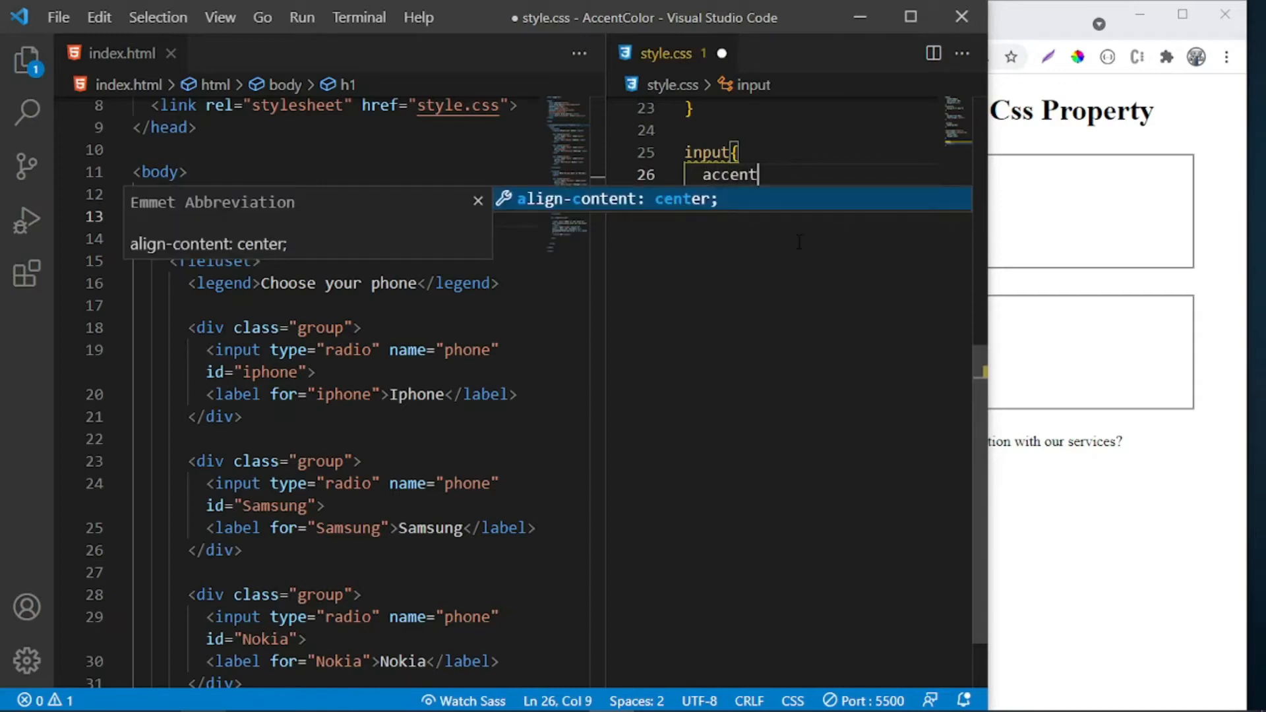
{"action": "type", "text": "-color:"}
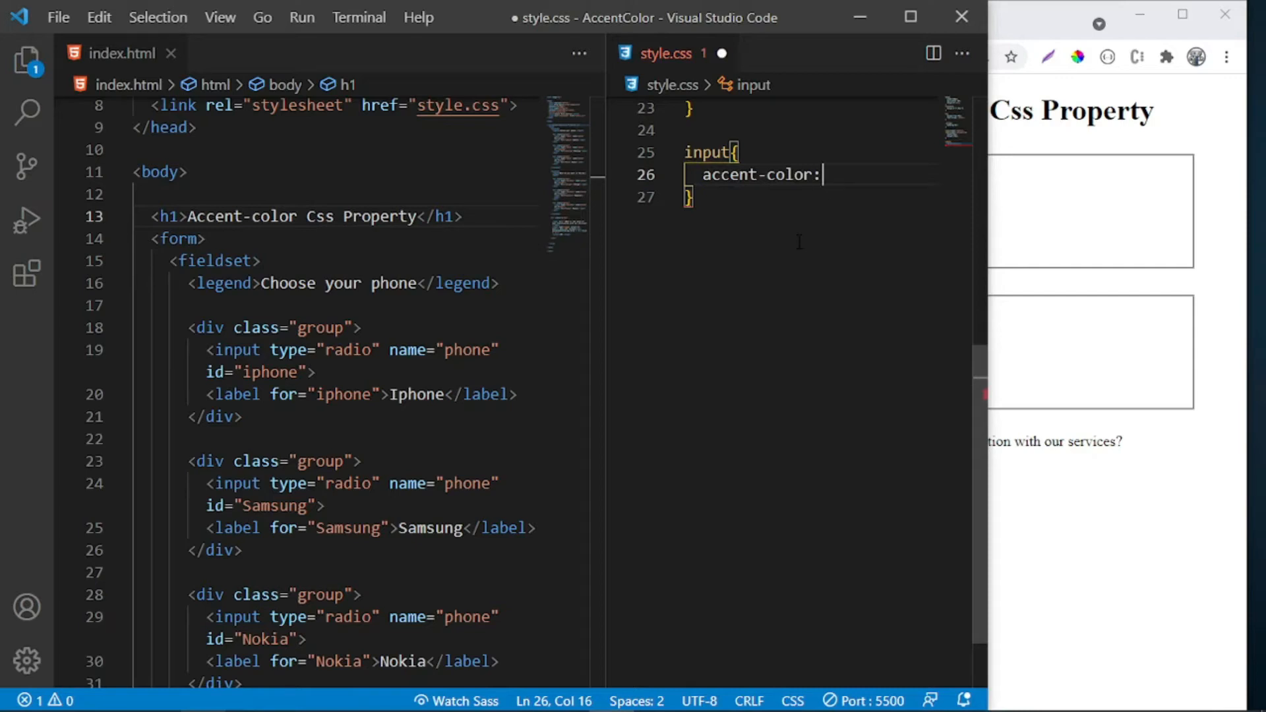
{"action": "type", "text": "red"}
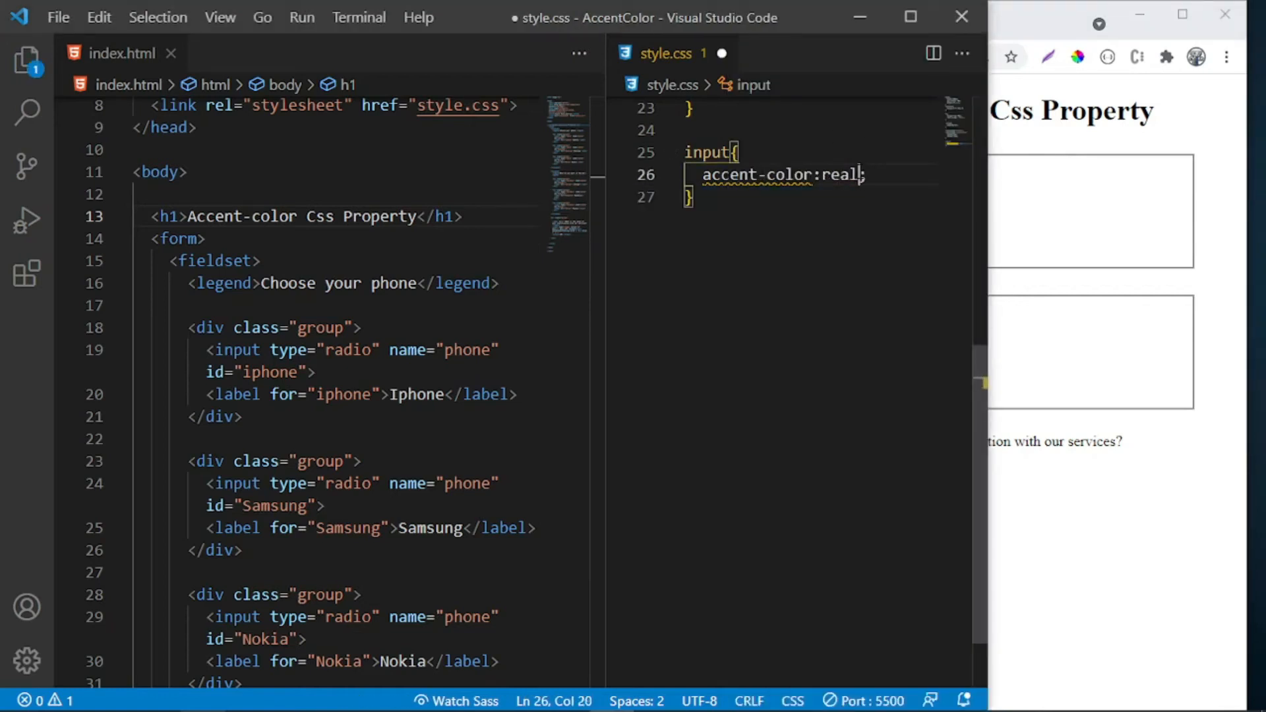
- Save style.css, then correct the misspelled accent-color value to teal
{"action": "key", "text": "ctrl+s"}
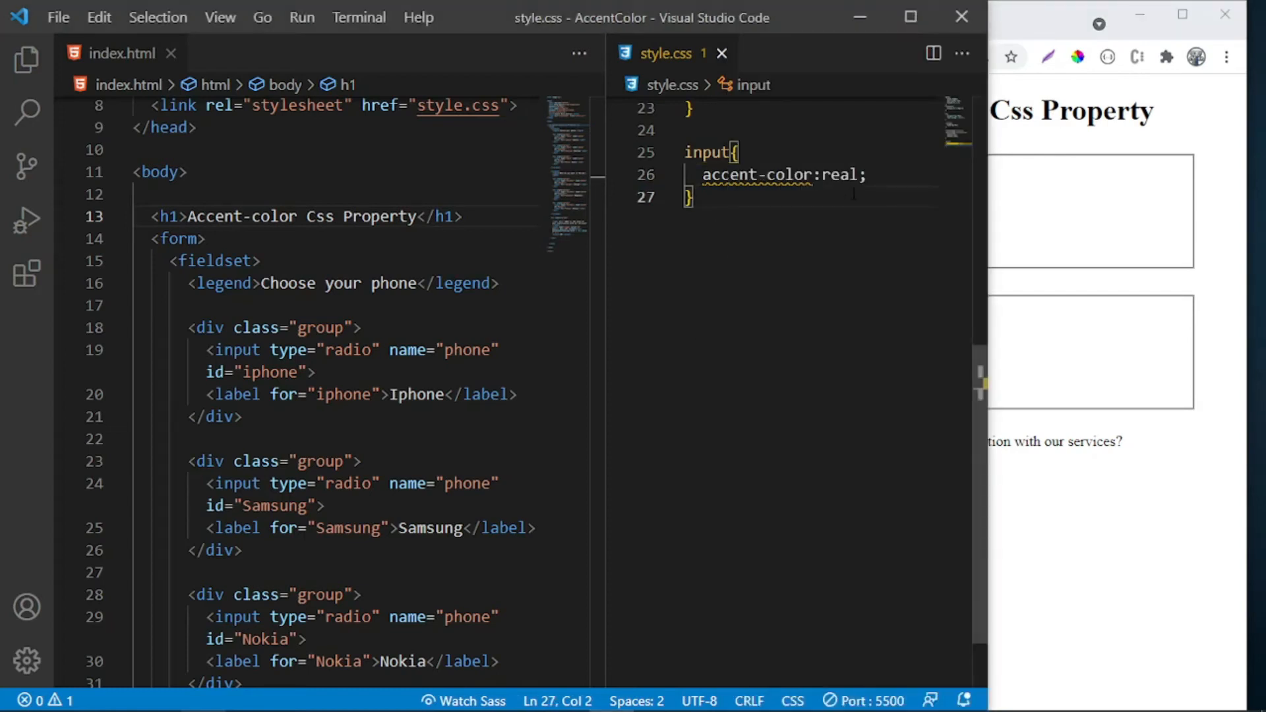
{"action": "left_click", "coordinate": [830, 174]}
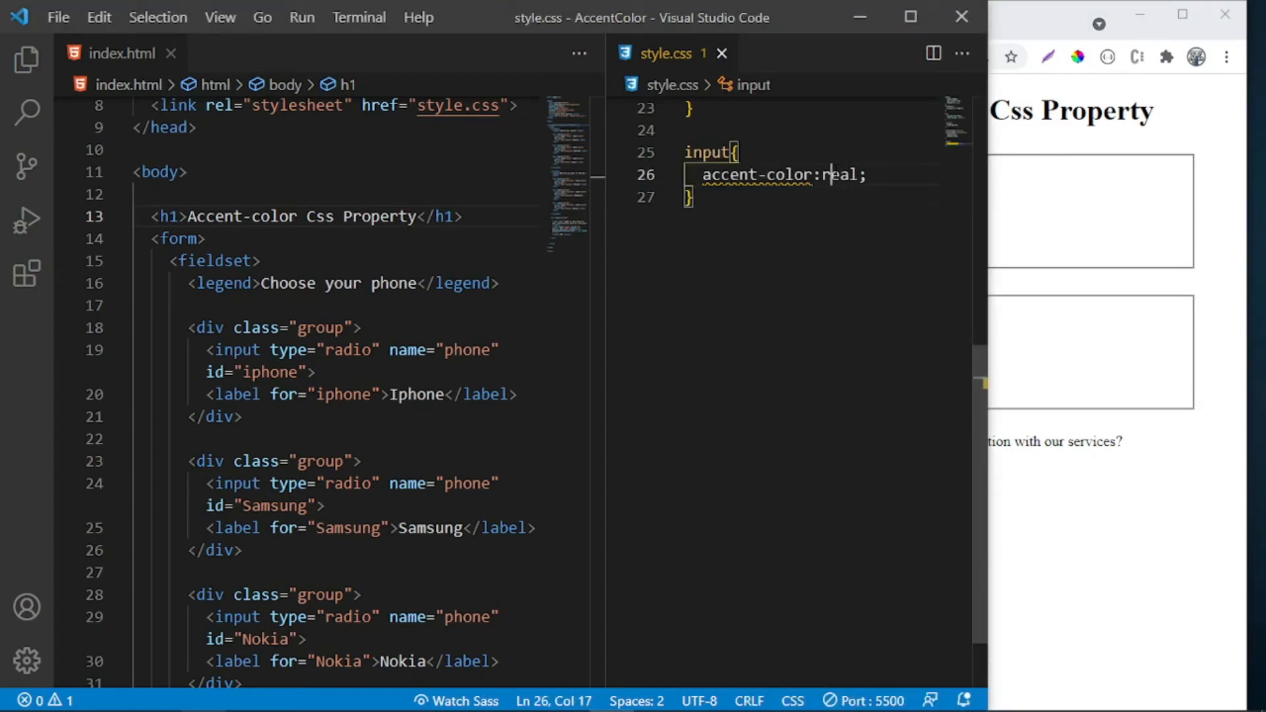
{"action": "type", "text": "teal"}
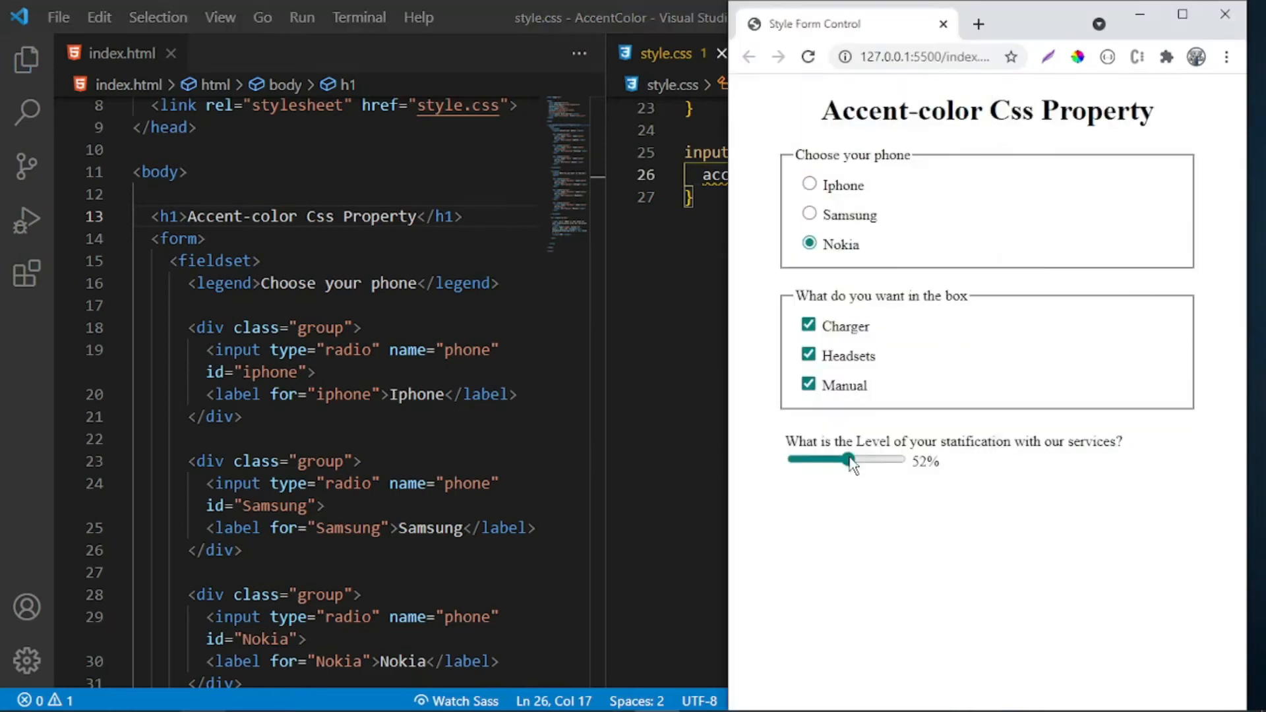
- Drag the now-teal satisfaction slider in the Chrome preview to see the accent colour
{"action": "left_click_drag", "start_coordinate": [848, 458], "coordinate": [894, 459]}
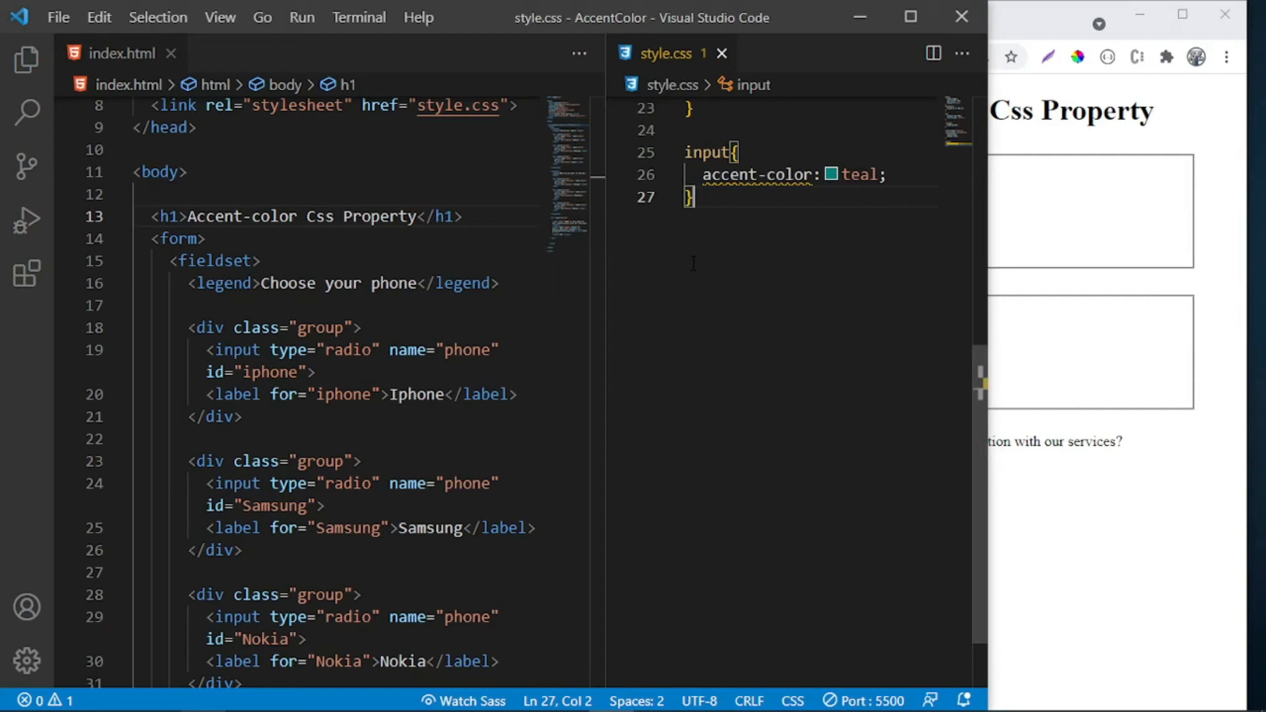
{"action": "mouse_move", "coordinate": [1028, 178]}
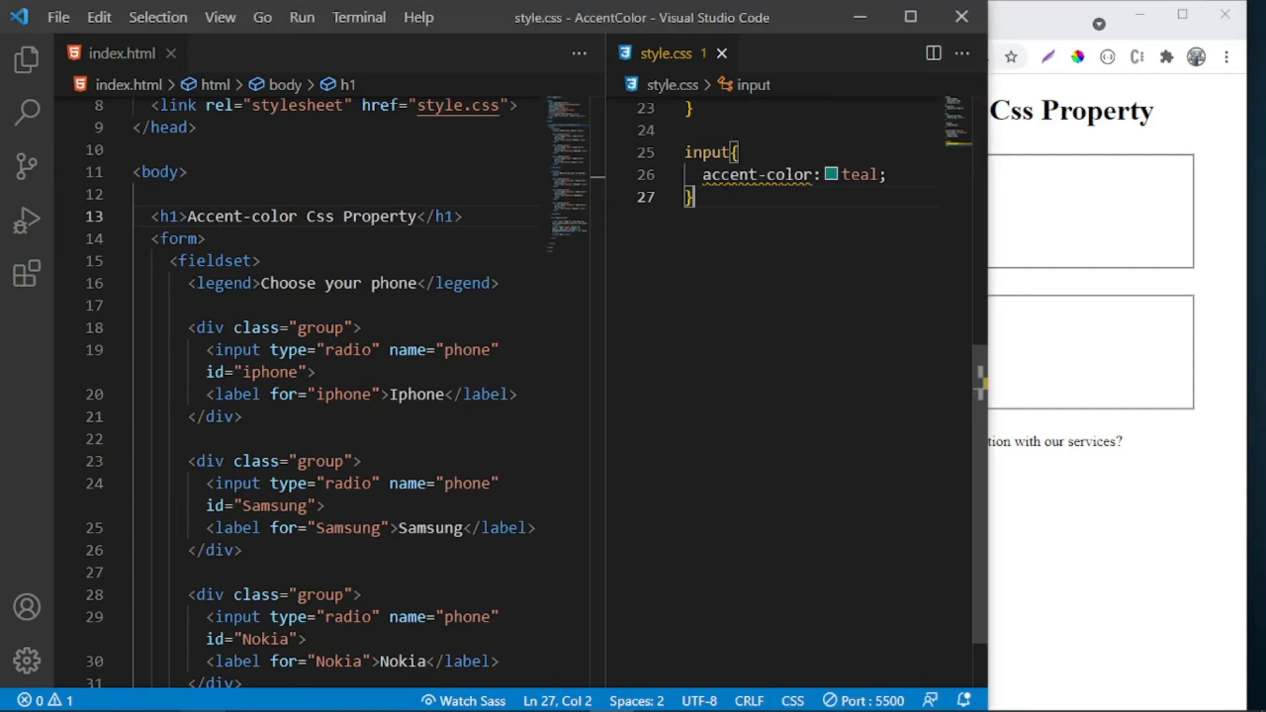
- Replace the input accent-color value teal with yellow in style.css
{"action": "double_click", "coordinate": [860, 174]}
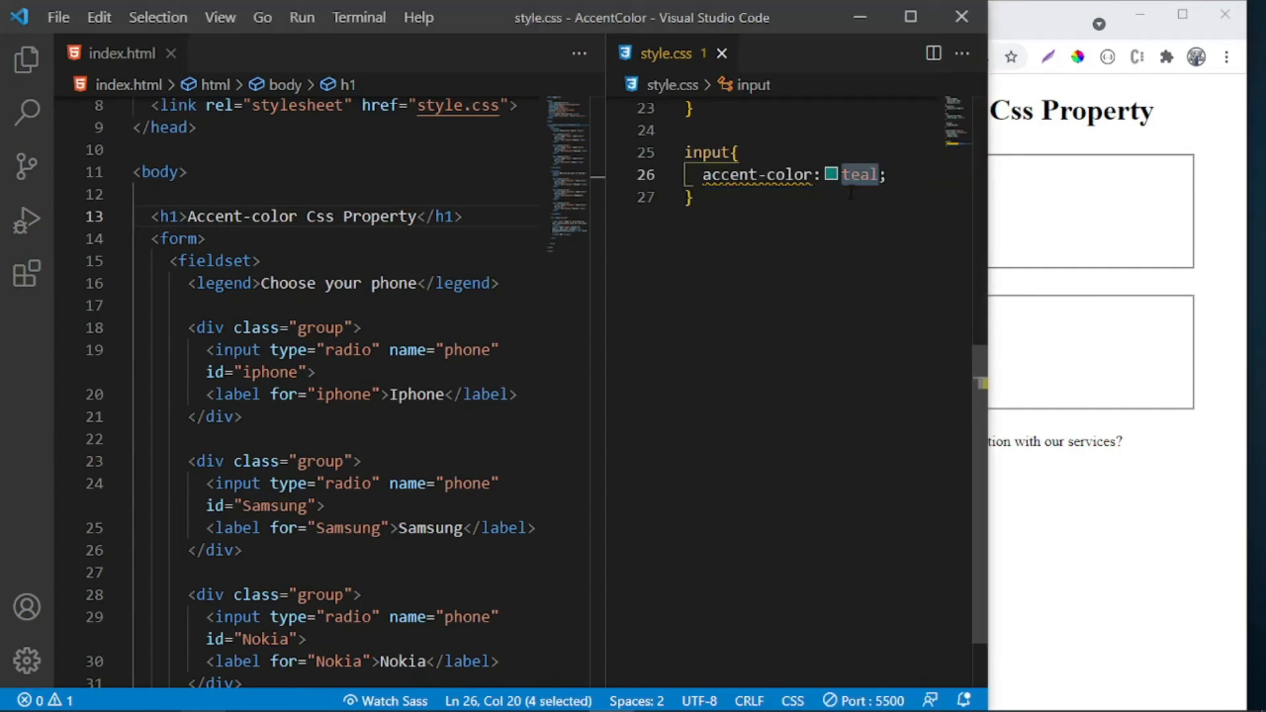
{"action": "type", "text": "yellow"}
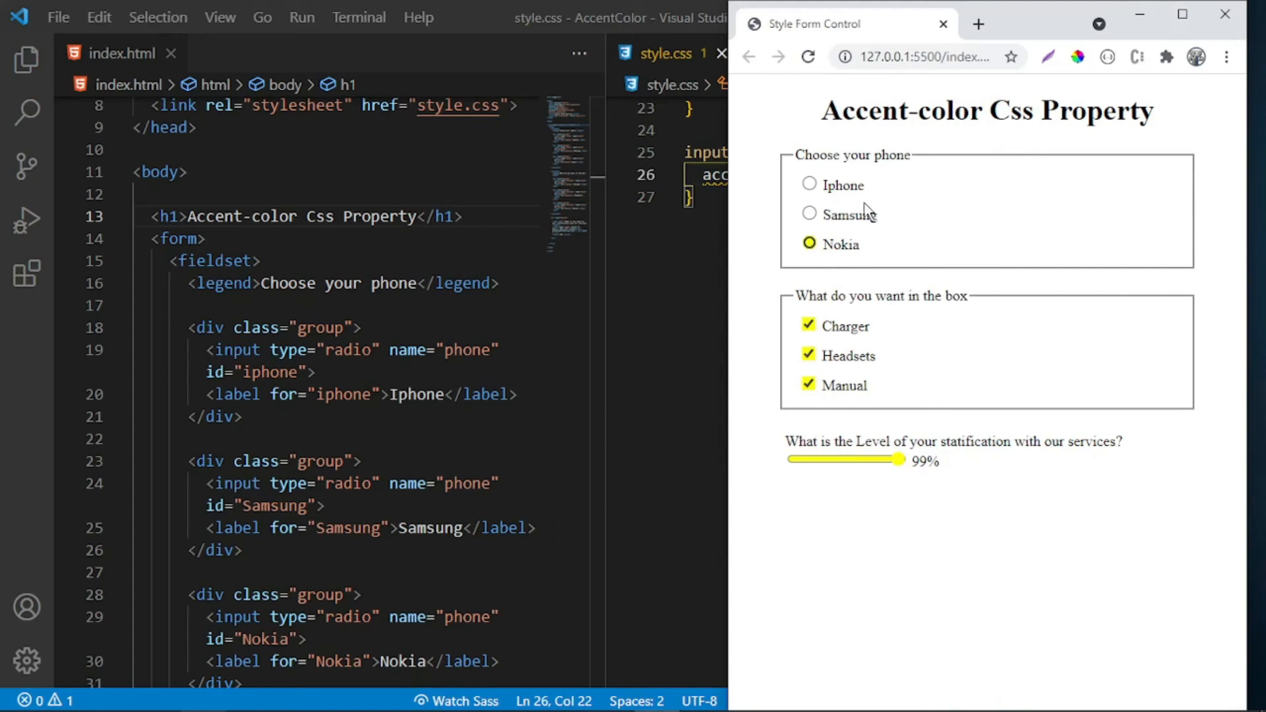
{"action": "mouse_move", "coordinate": [796, 305]}
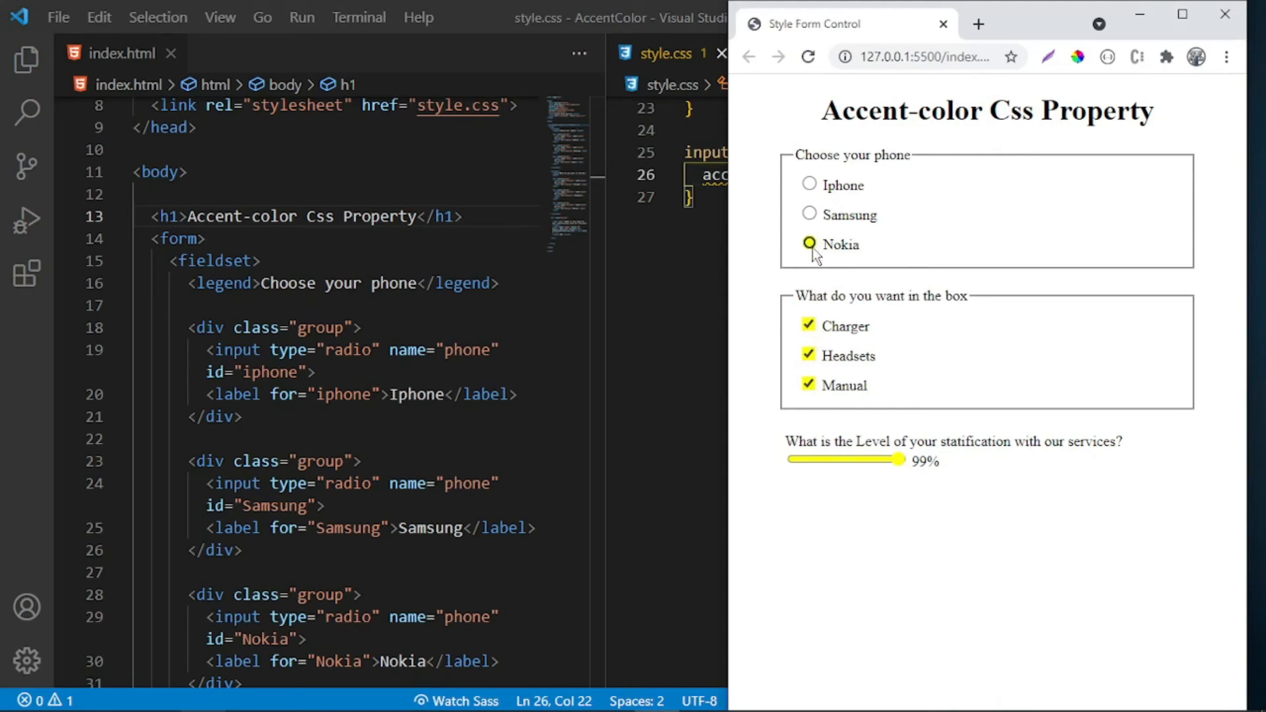
- Untick Charger, Headsets and Manual in the yellow-accented box list in Chrome
{"action": "left_click", "coordinate": [808, 326]}
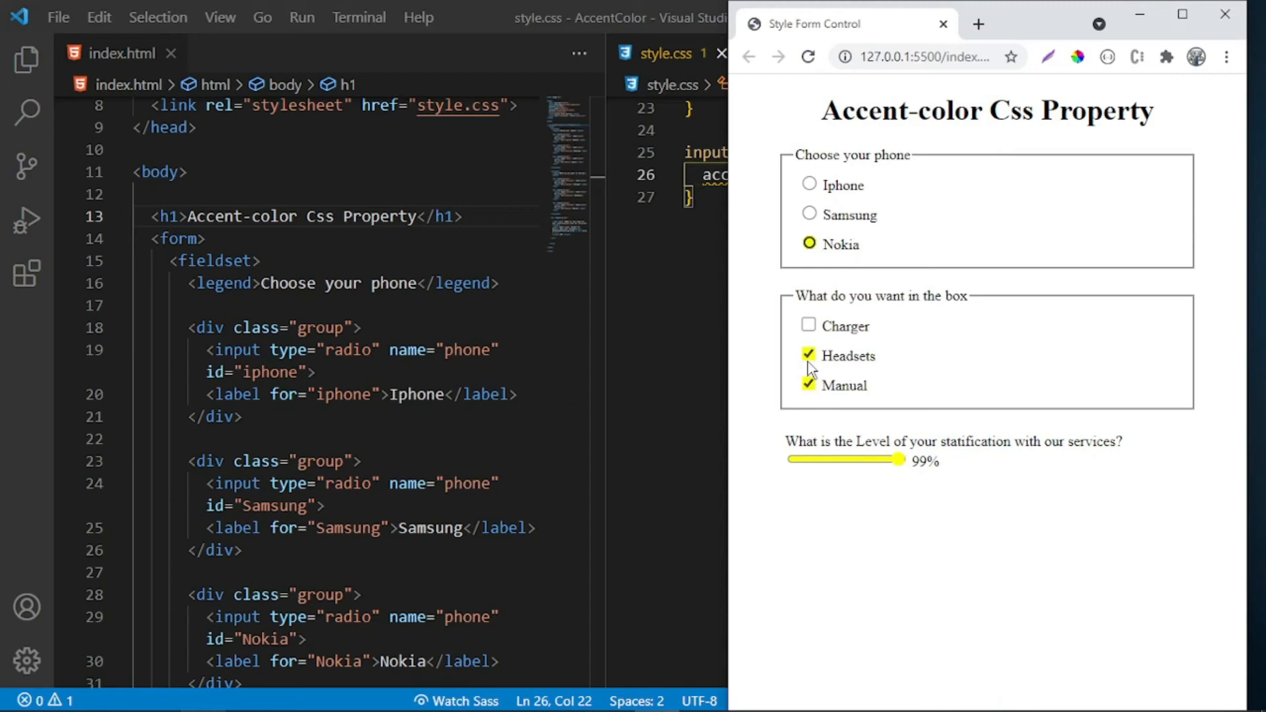
{"action": "left_click", "coordinate": [808, 354]}
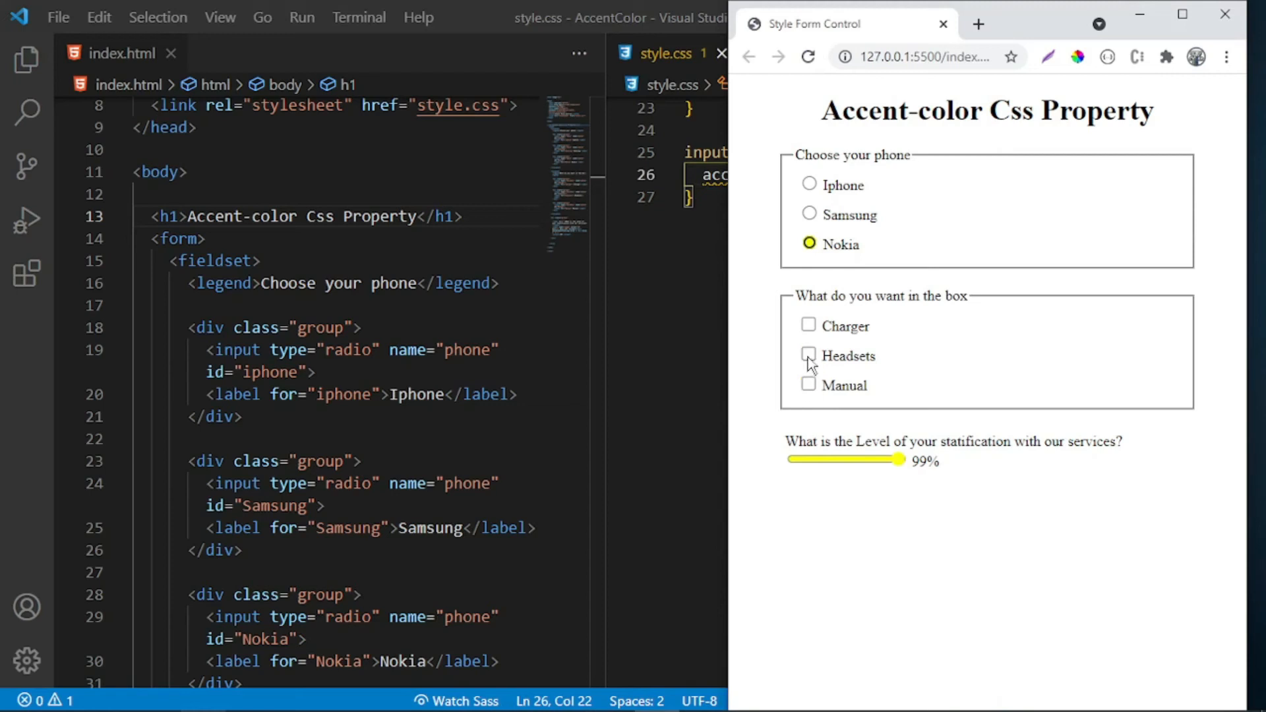
{"action": "left_click", "coordinate": [808, 385]}
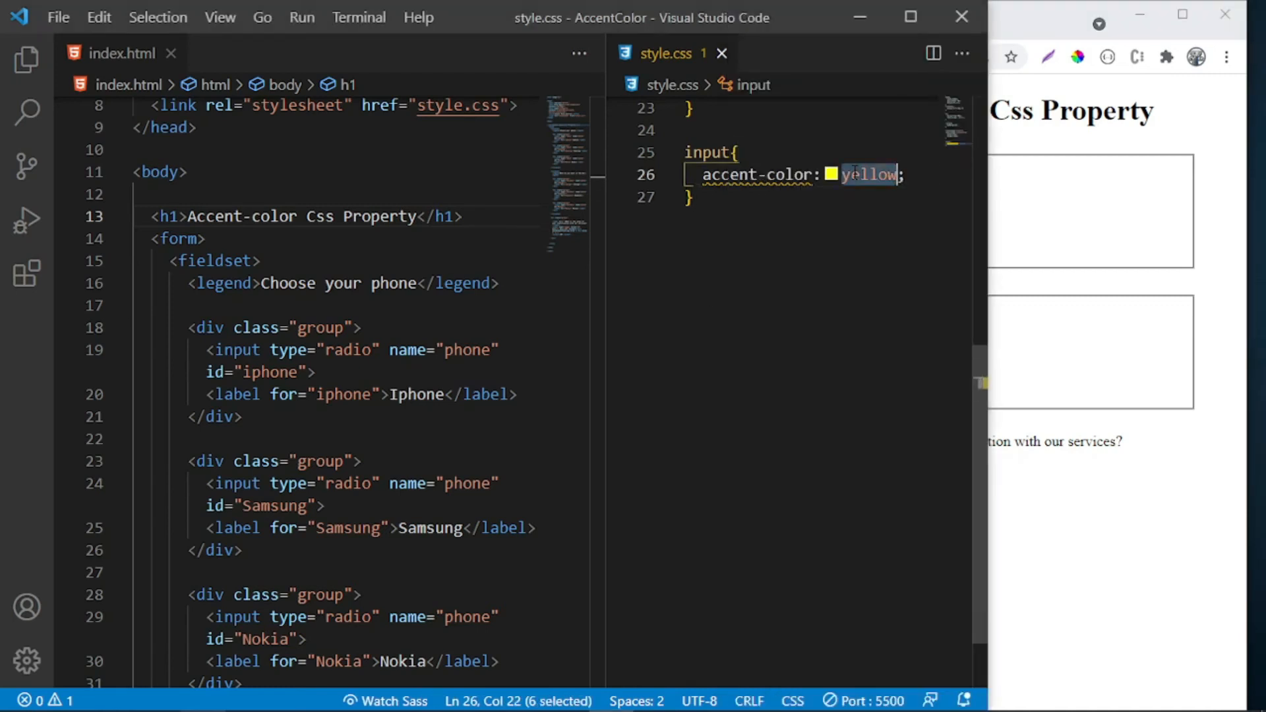
- Switch the accent-color briefly to red, then back to yellow
{"action": "type", "text": "red"}
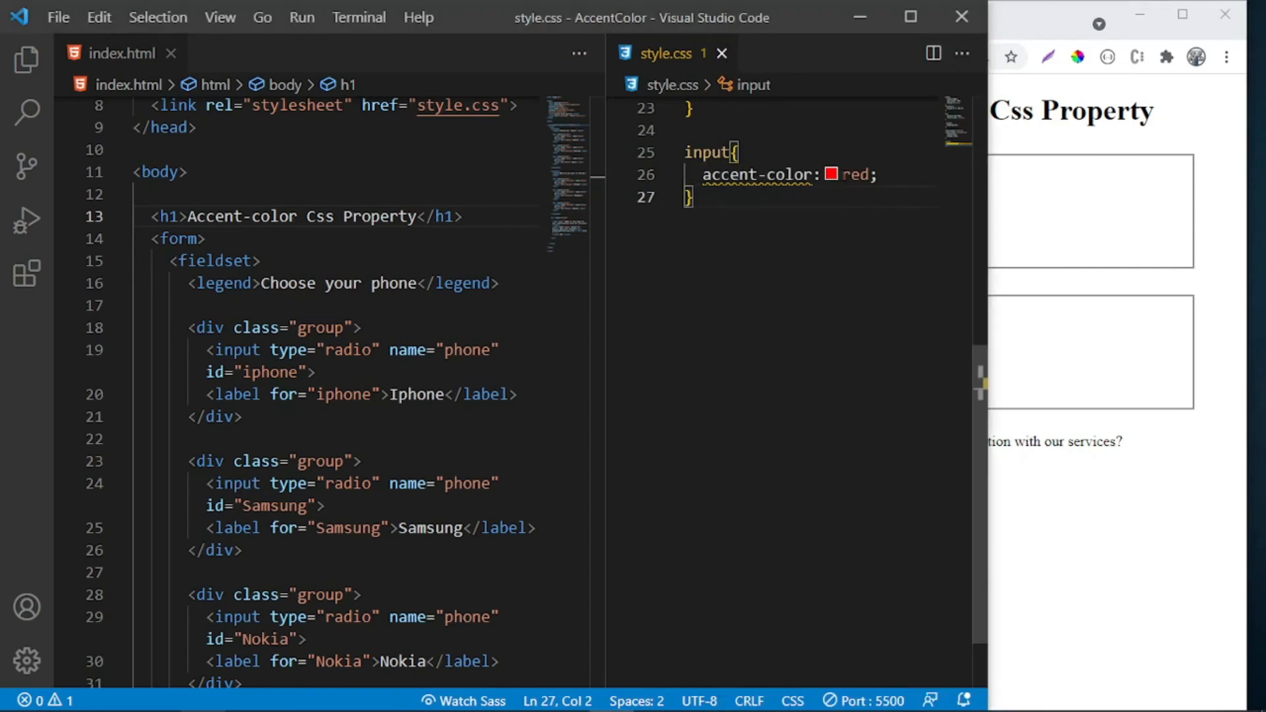
{"action": "type", "text": "ye"}
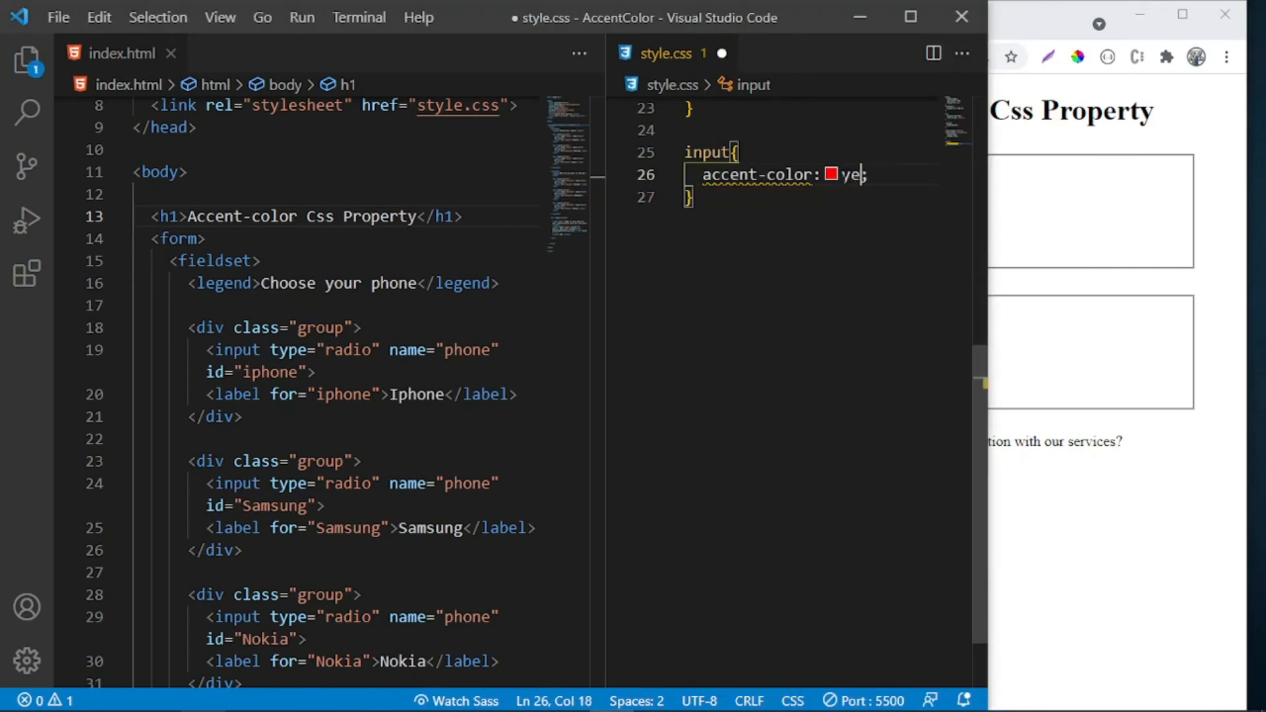
{"action": "type", "text": "llow"}
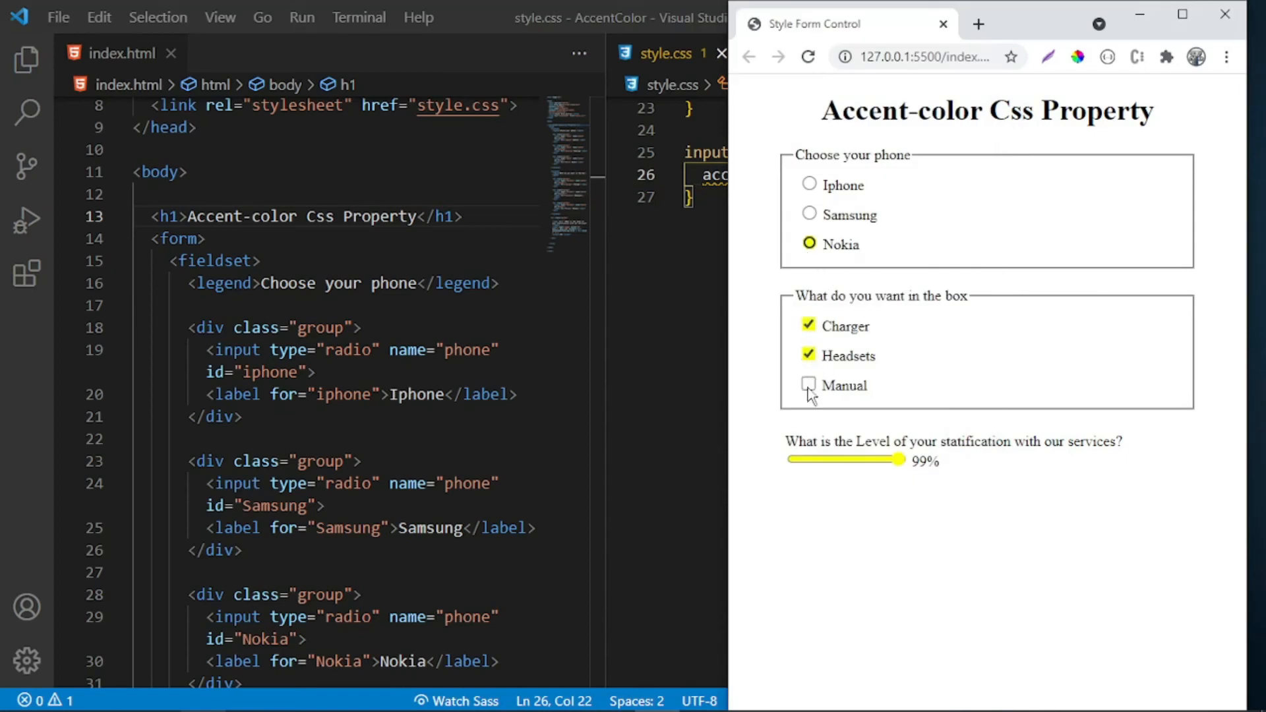
- Re-tick the Manual and Headsets box items in the Chrome preview
{"action": "left_click", "coordinate": [808, 385]}
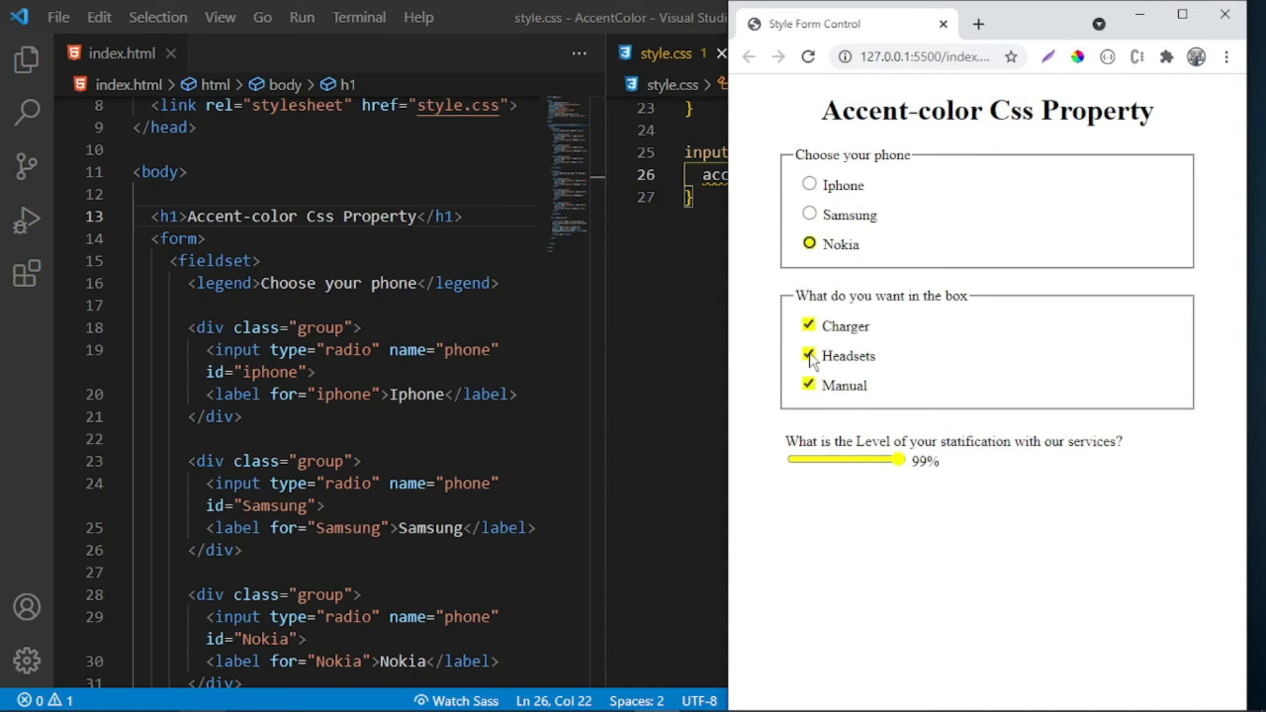
{"action": "left_click", "coordinate": [808, 325]}
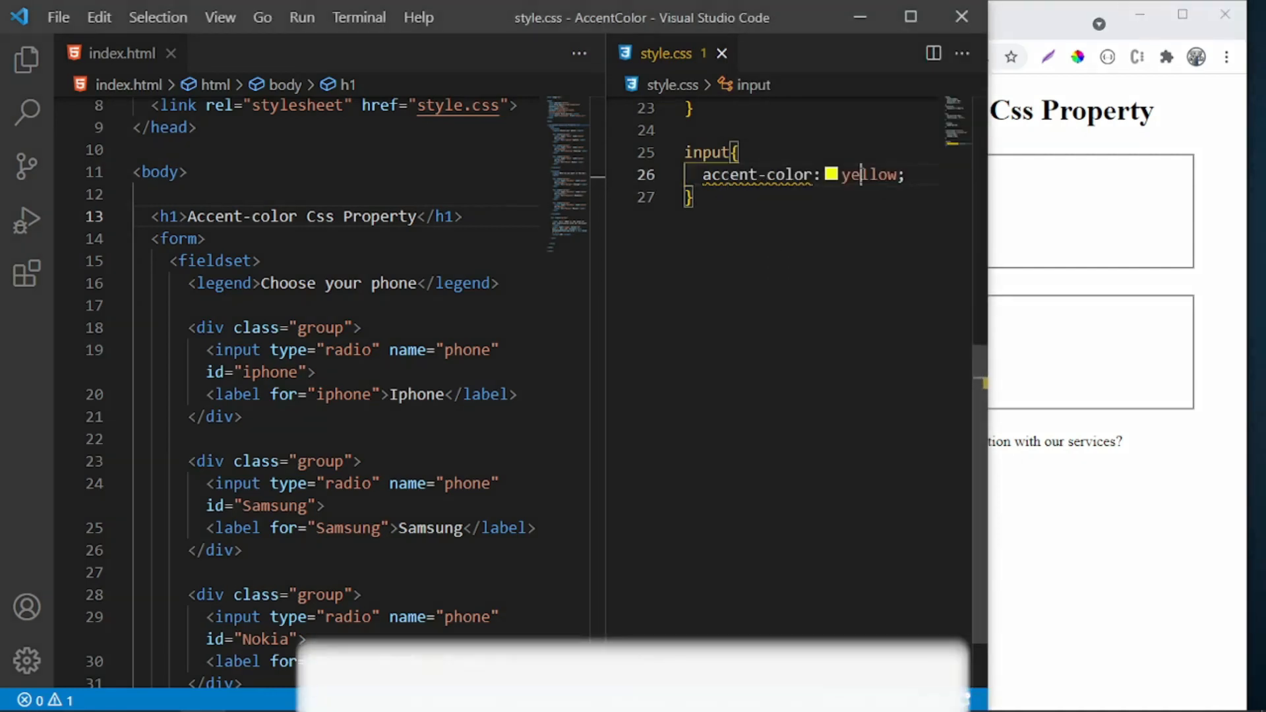
- Set the input accent-color to green in style.css
{"action": "type", "text": "re"}
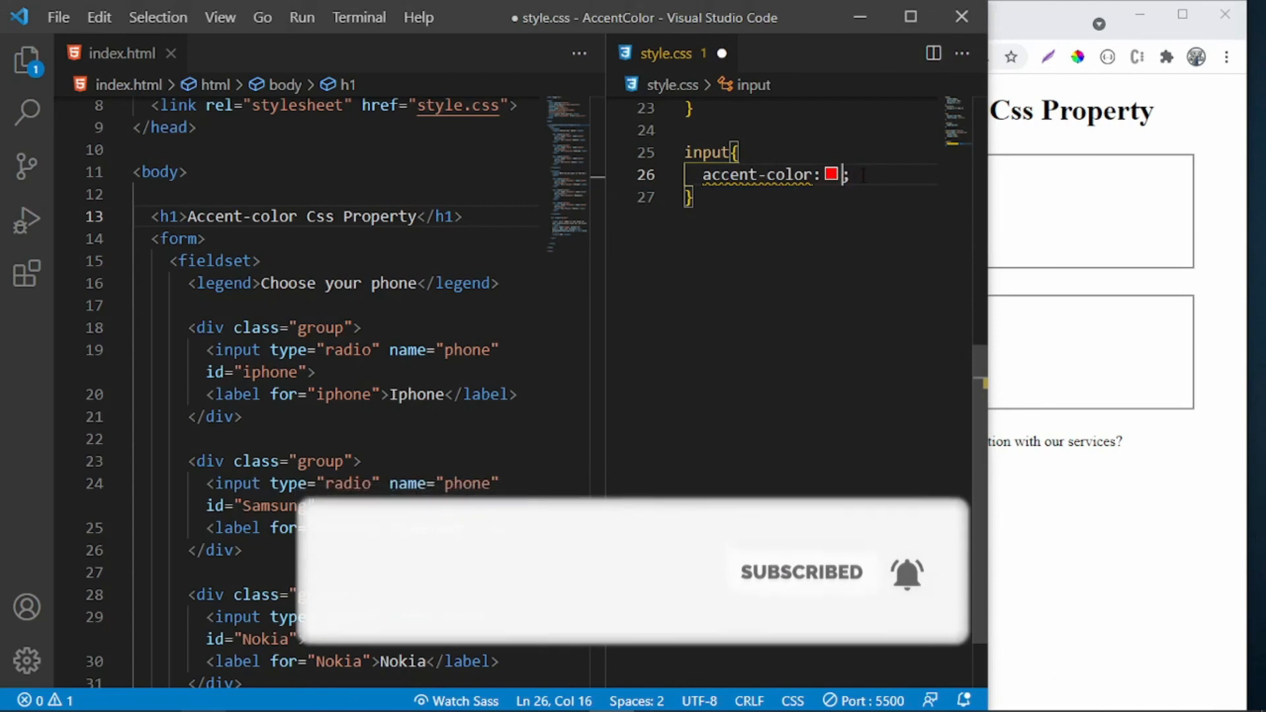
{"action": "type", "text": "green"}
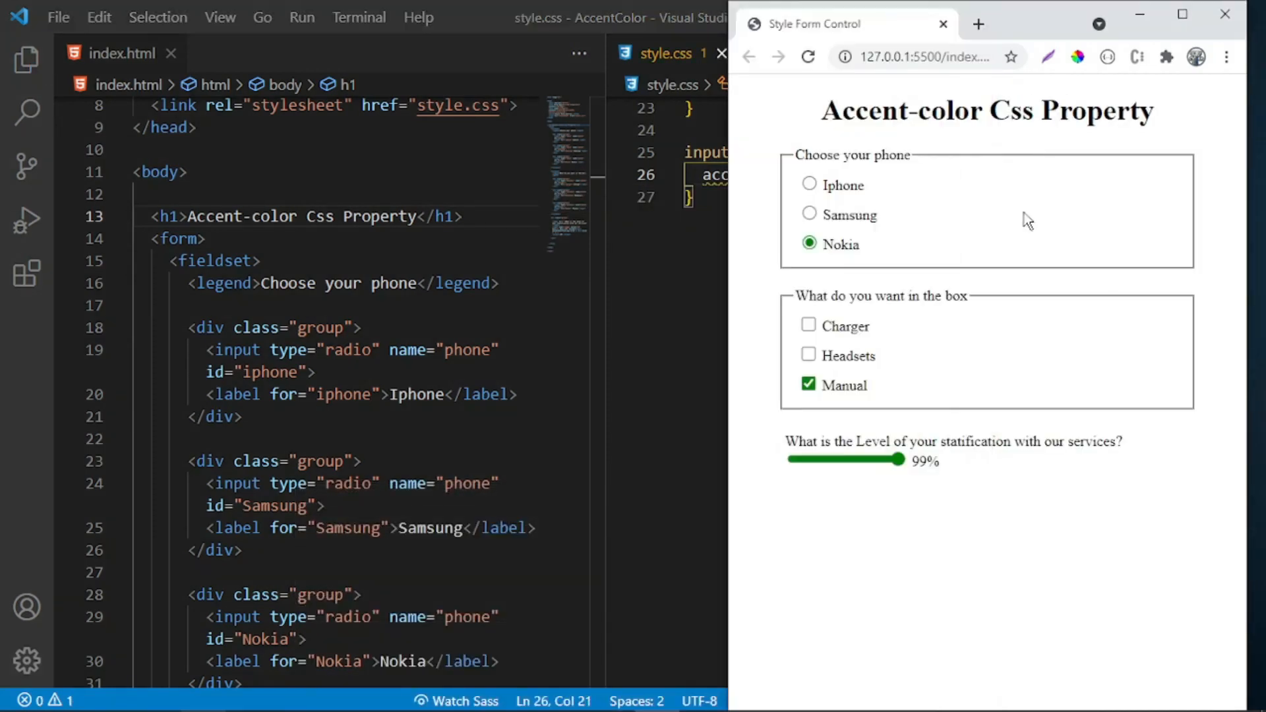
- Try the green controls in Chrome: move the slider around and choose the Nokia radio button
{"action": "left_click_drag", "start_coordinate": [893, 458], "coordinate": [843, 459]}
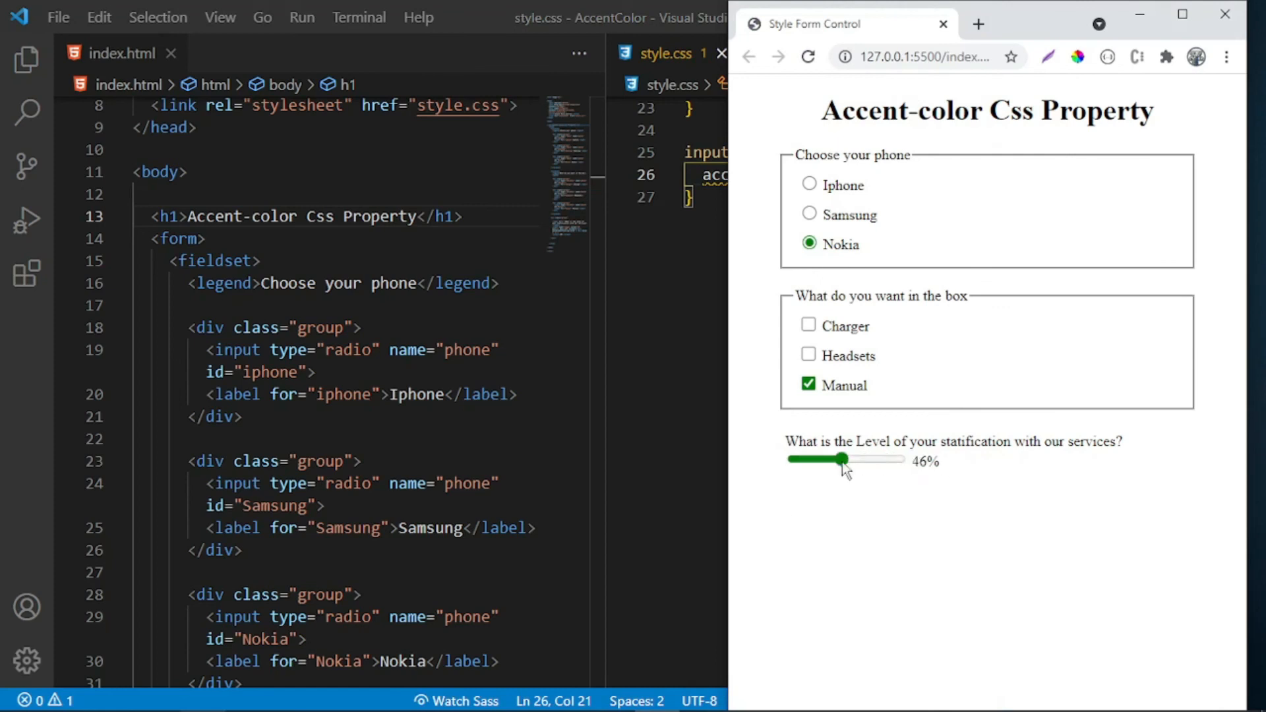
{"action": "left_click_drag", "start_coordinate": [844, 459], "coordinate": [838, 461]}
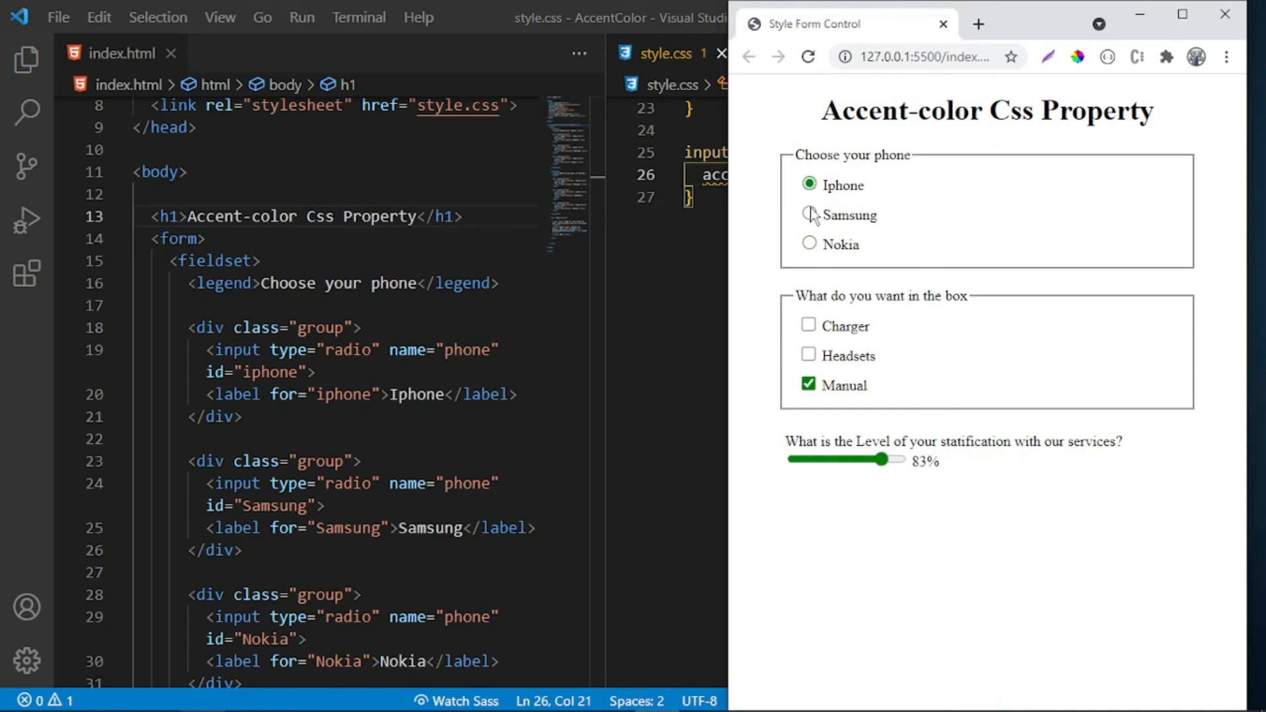
{"action": "left_click", "coordinate": [808, 244]}
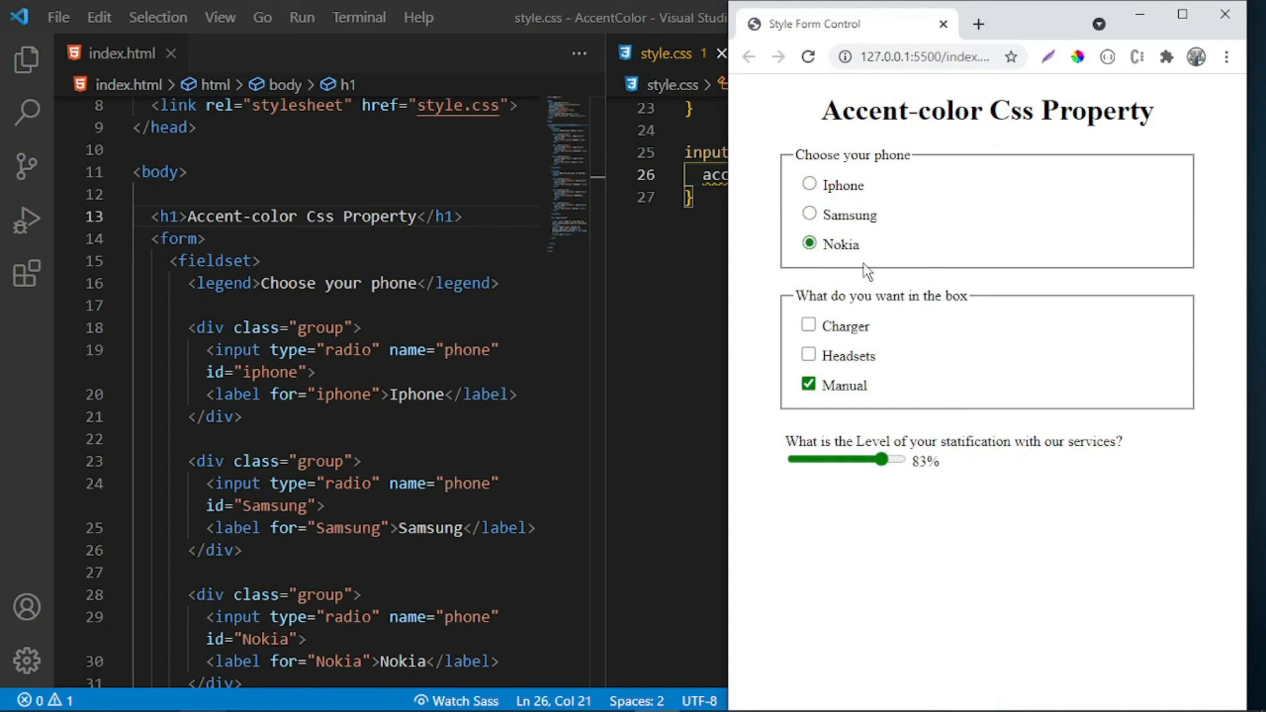